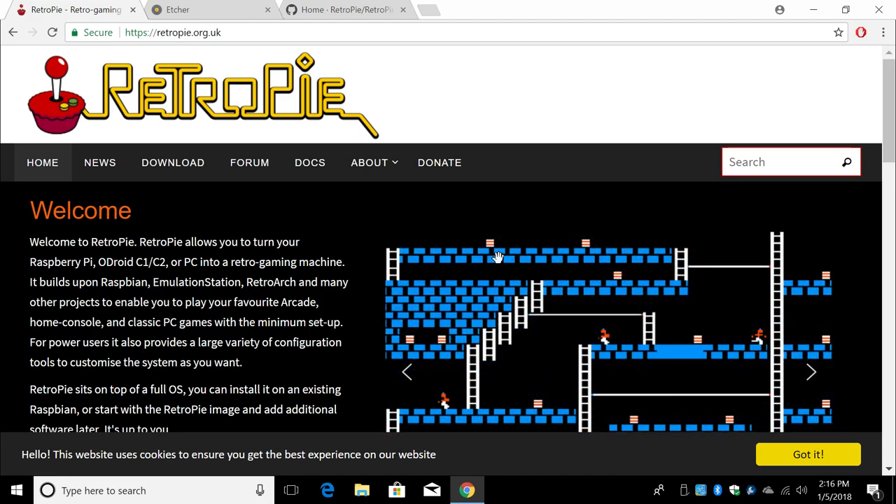
mouse_move(288, 101)
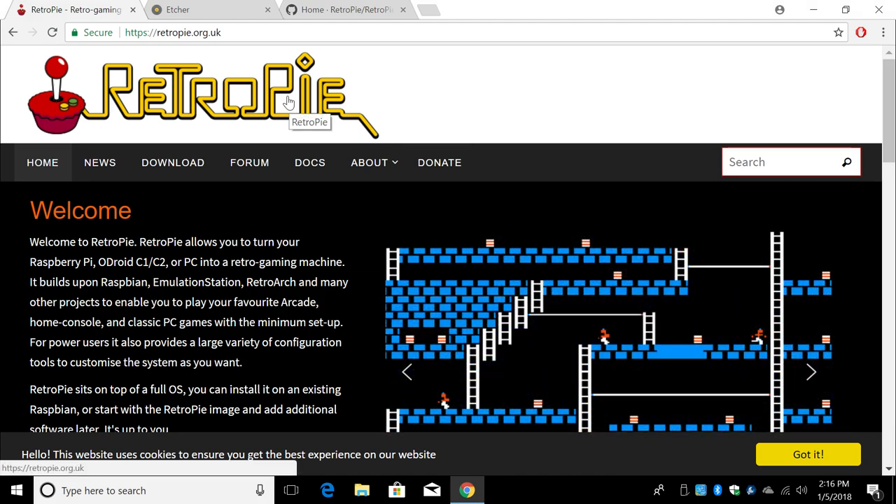
- Start downloading the RetroPie 4.3 image for Raspberry Pi 2/3 from the Download page
left_click(174, 162)
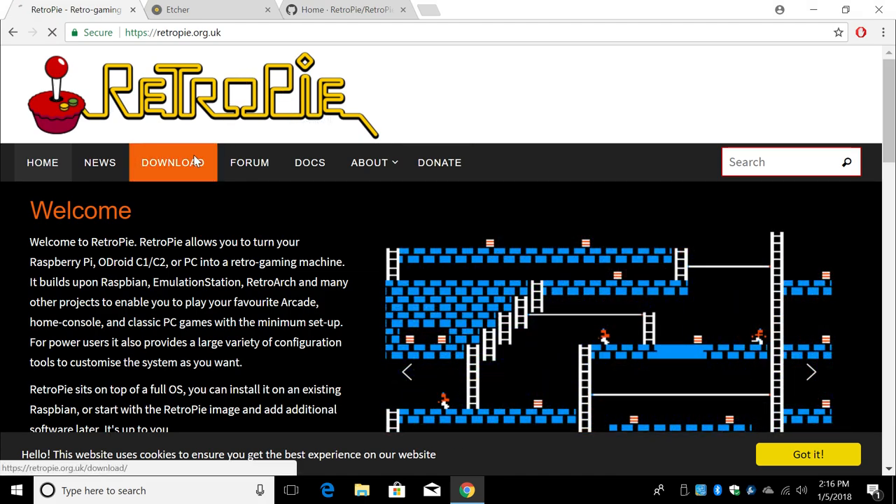
left_click(172, 162)
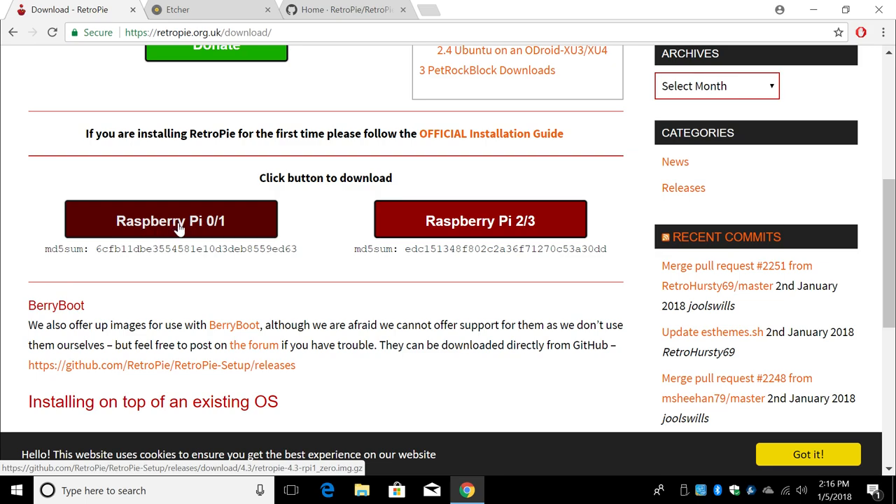
mouse_move(217, 219)
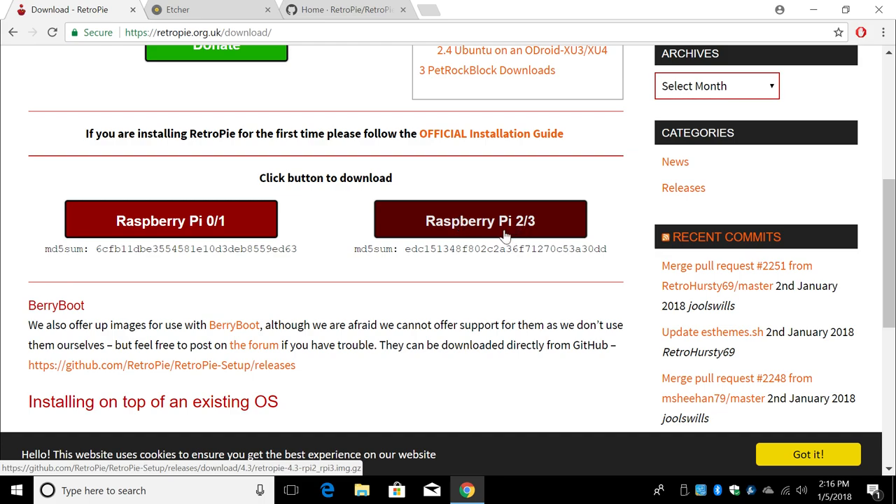
left_click(481, 218)
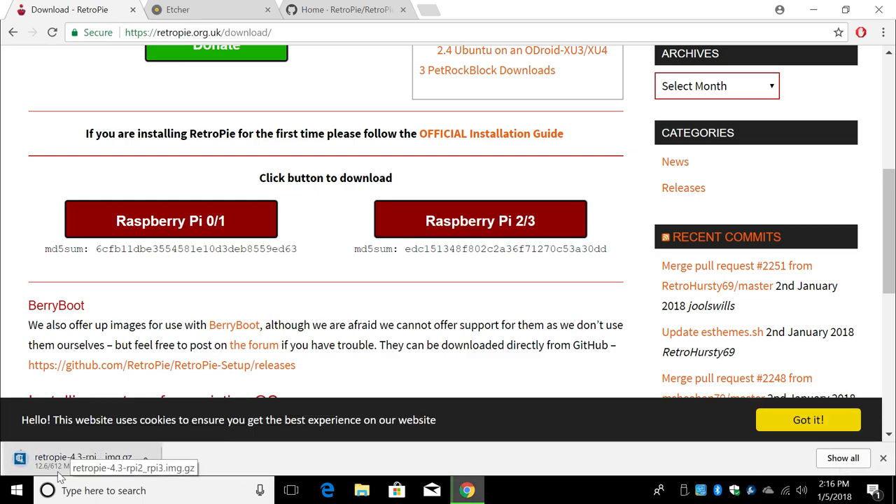
mouse_move(260, 316)
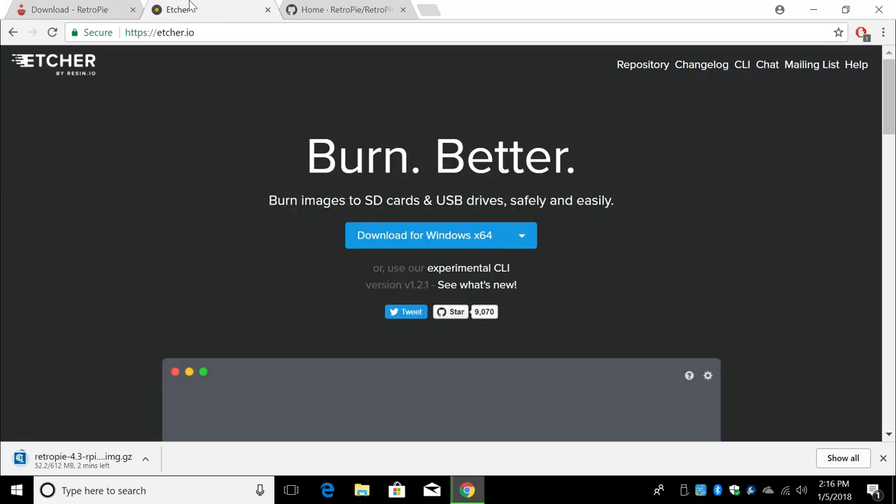
- Review the Etcher download page, then move on to the RetroPie-Setup GitHub wiki
left_click(521, 235)
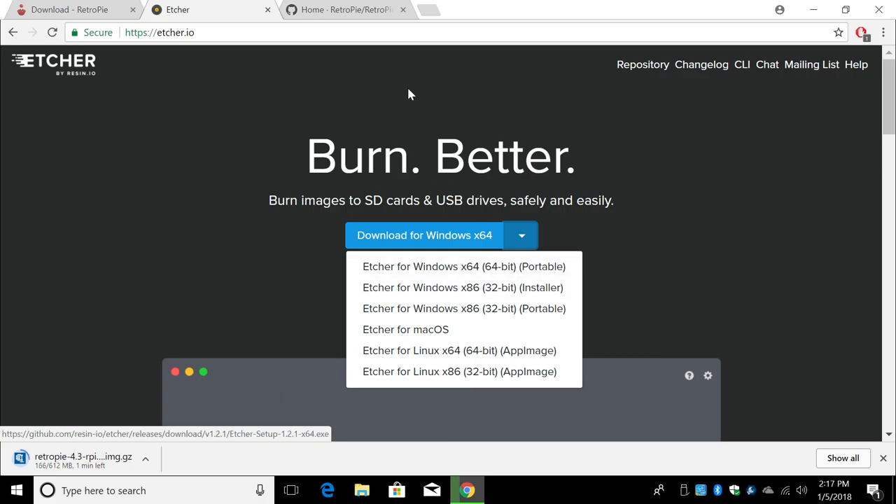
left_click(343, 8)
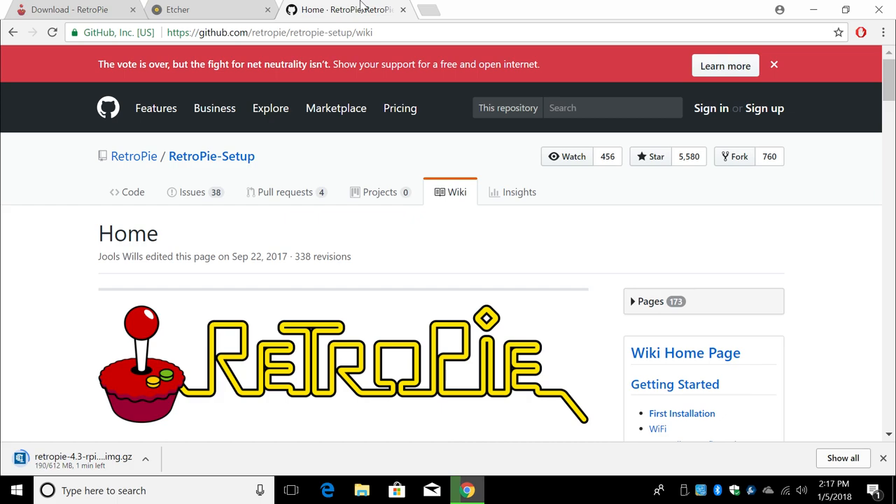
mouse_move(253, 252)
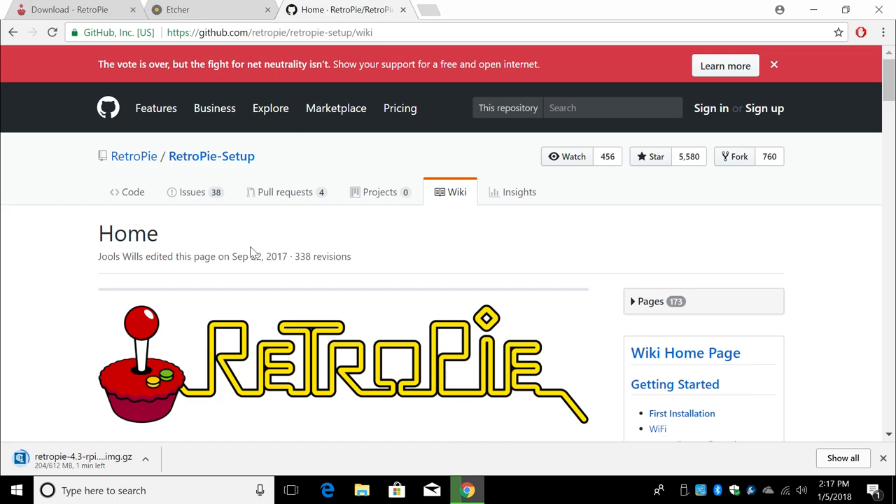
- Scroll the RetroPie-Setup wiki Home page to the 'What is RetroPie?' and emulator sections
scroll("down", 3)
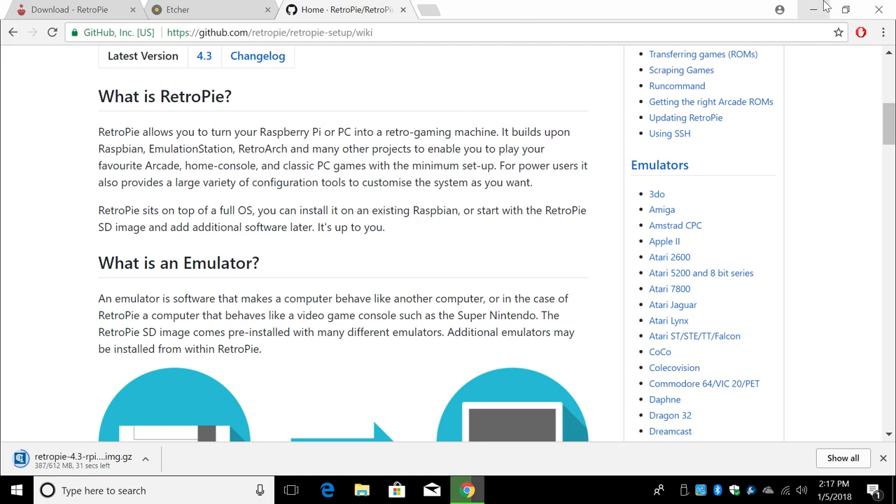
mouse_move(804, 8)
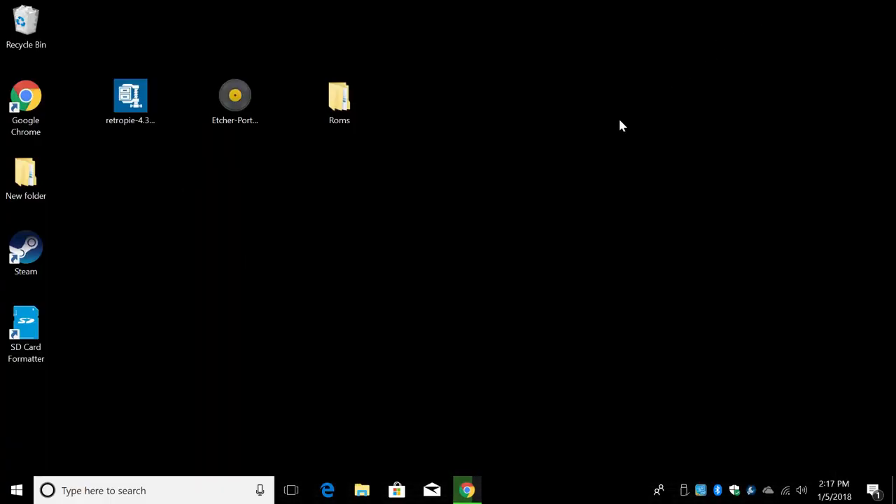
- Extract retropie-4.3-rpi2_rpi3.img.gz with 7-Zip onto the desktop and enter the extracted folder
left_click(130, 100)
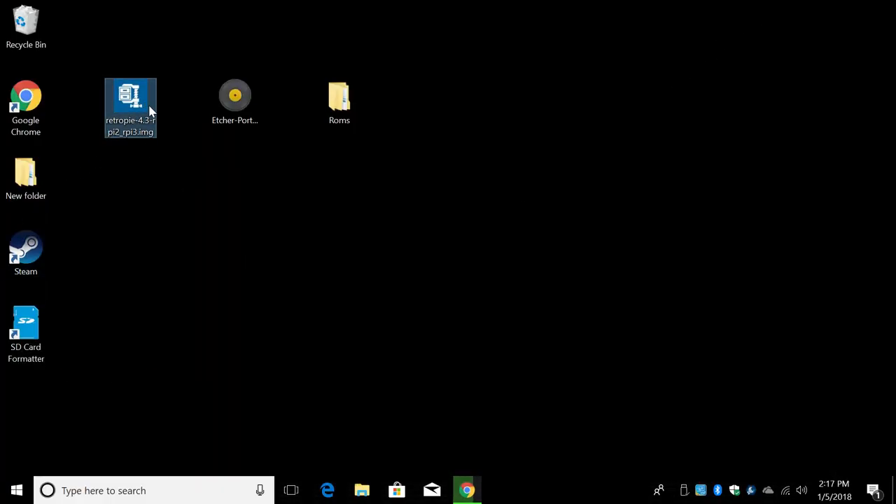
right_click(130, 105)
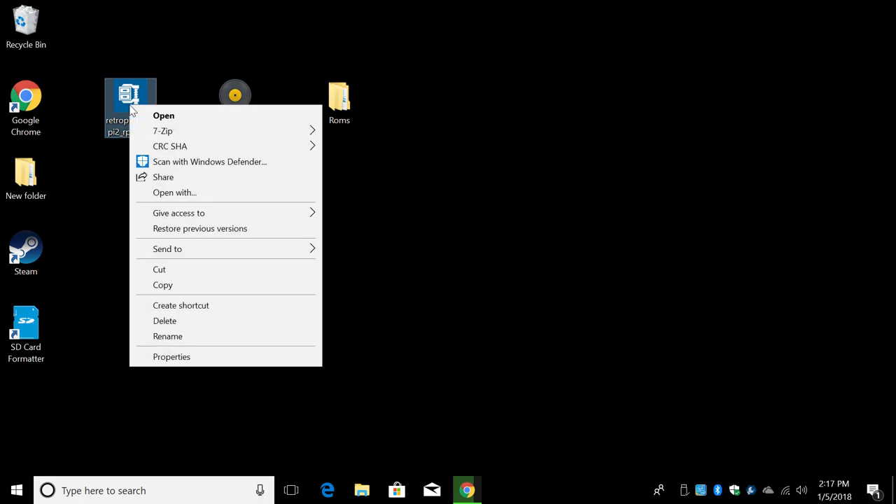
mouse_move(163, 131)
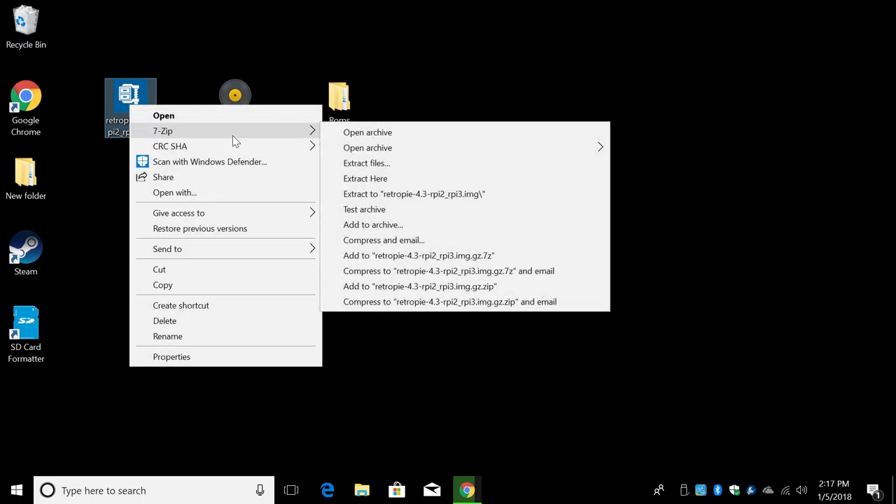
mouse_move(287, 132)
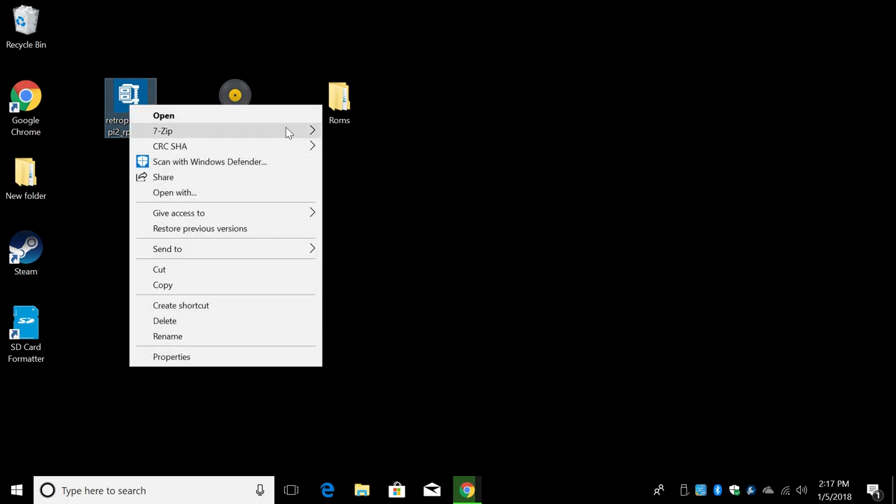
left_click(163, 132)
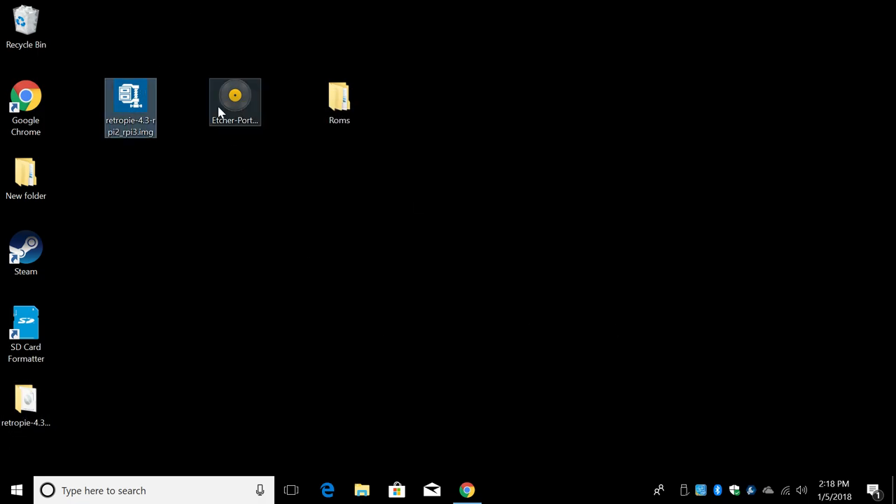
left_click(25, 25)
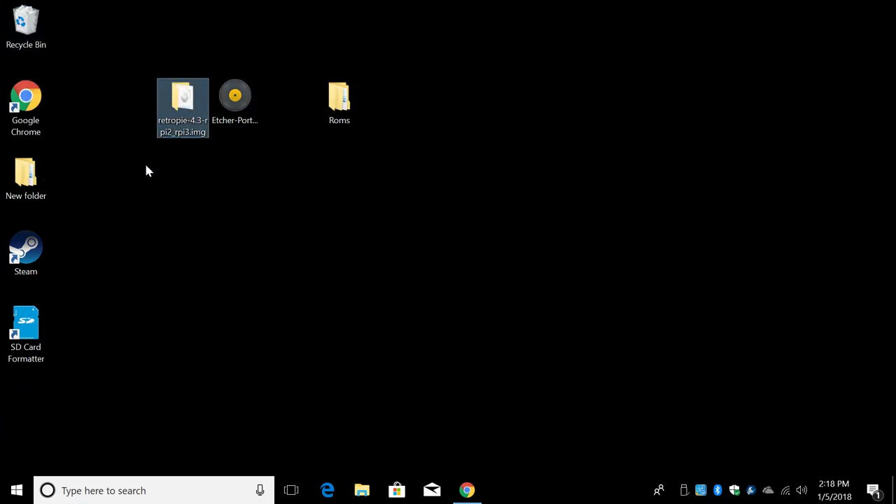
double_click(182, 106)
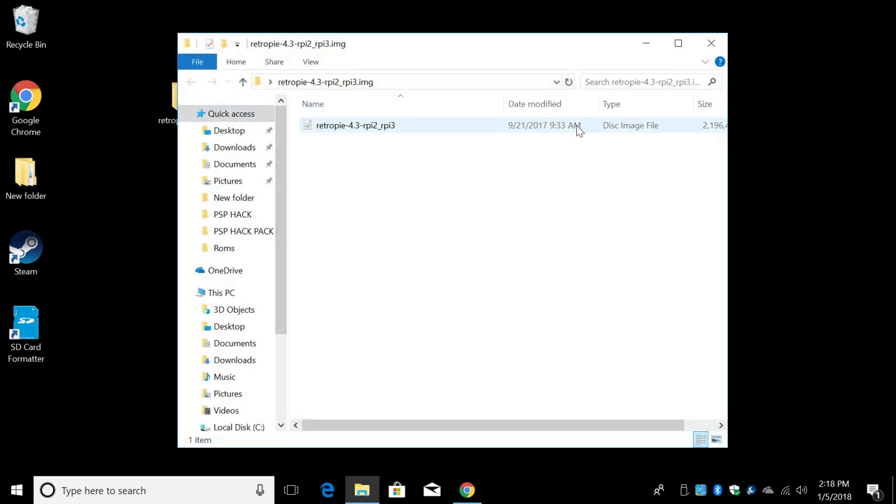
mouse_move(665, 133)
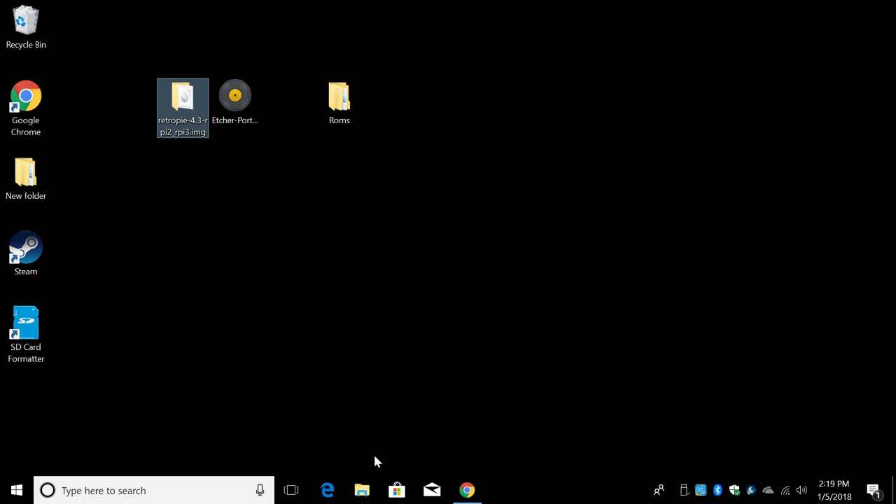
- Check the attached 16SD (F:) card drive in a new File Explorer window
left_click(361, 490)
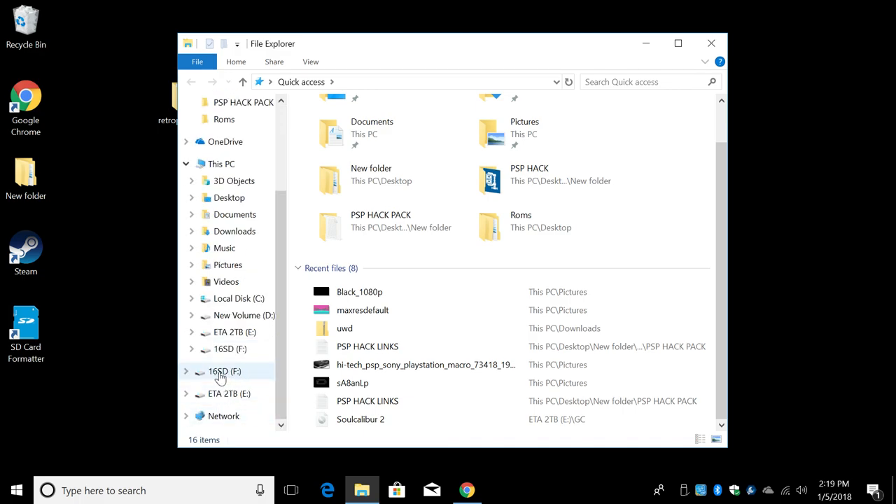
left_click(224, 371)
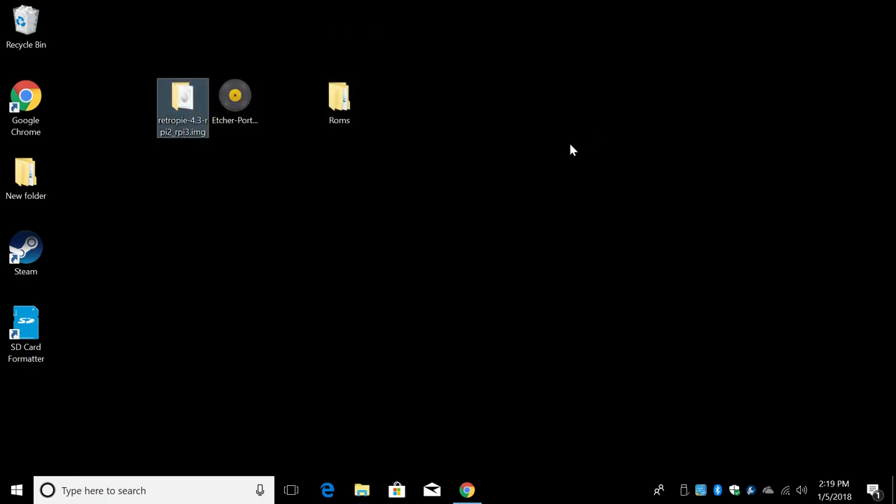
- Launch portable Etcher with retropie-4.3-rpi2_rpi3.img as source and the 16.05 GB flash disk as target
left_click(235, 105)
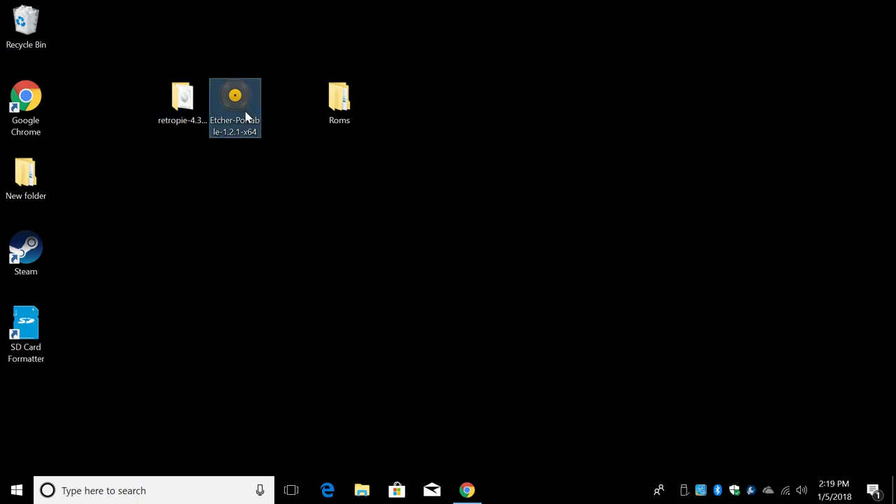
mouse_move(236, 109)
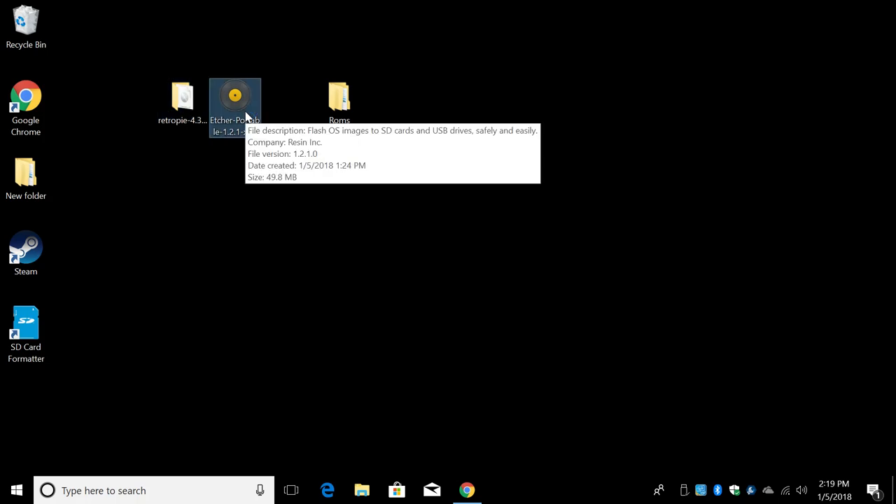
double_click(235, 95)
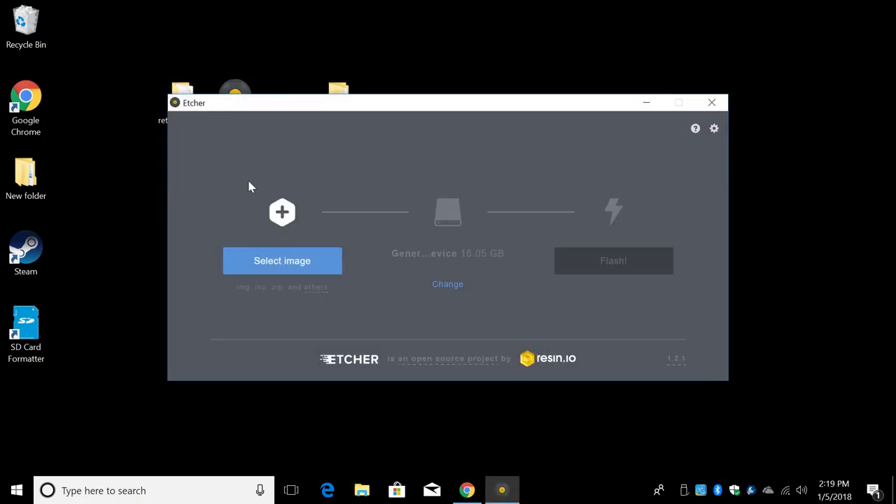
left_click(282, 260)
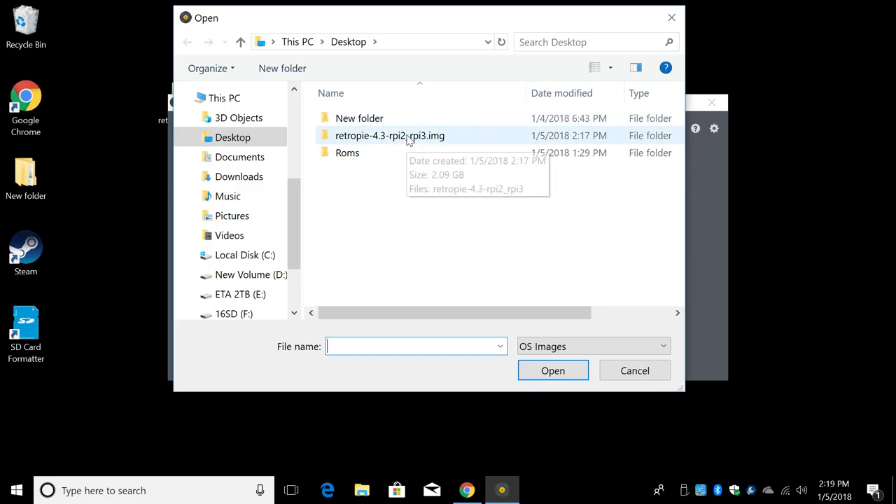
double_click(389, 134)
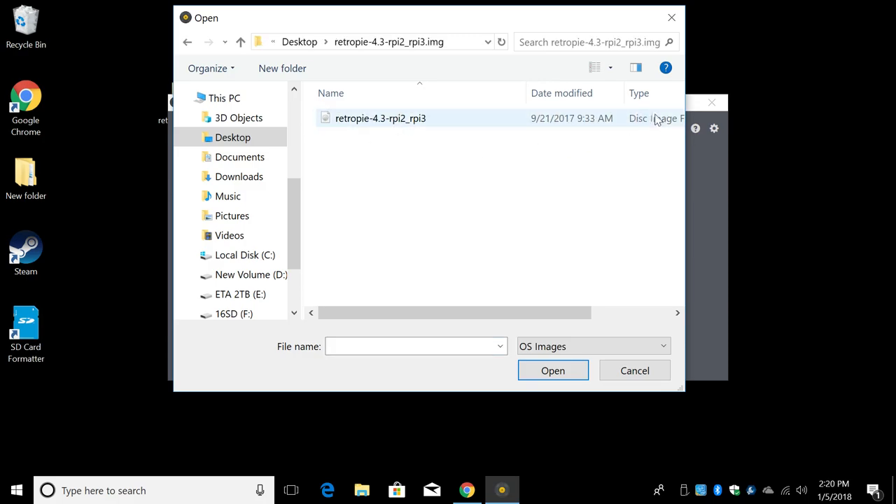
left_click(551, 370)
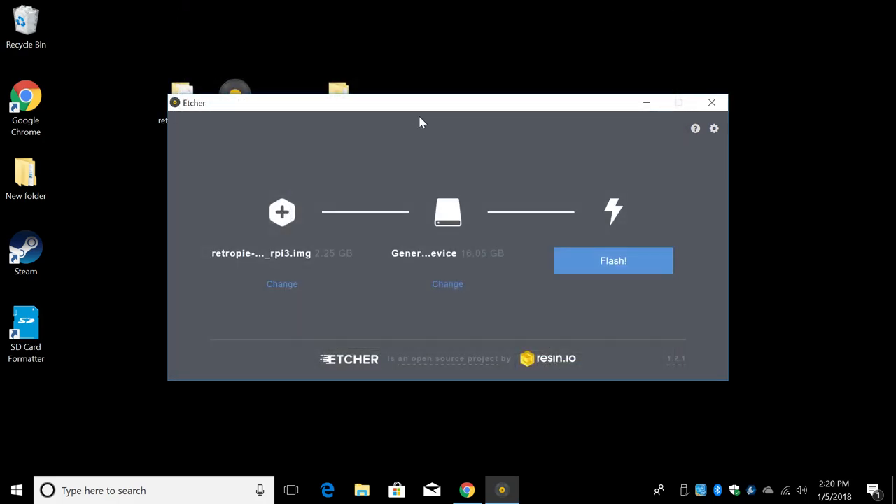
mouse_move(448, 252)
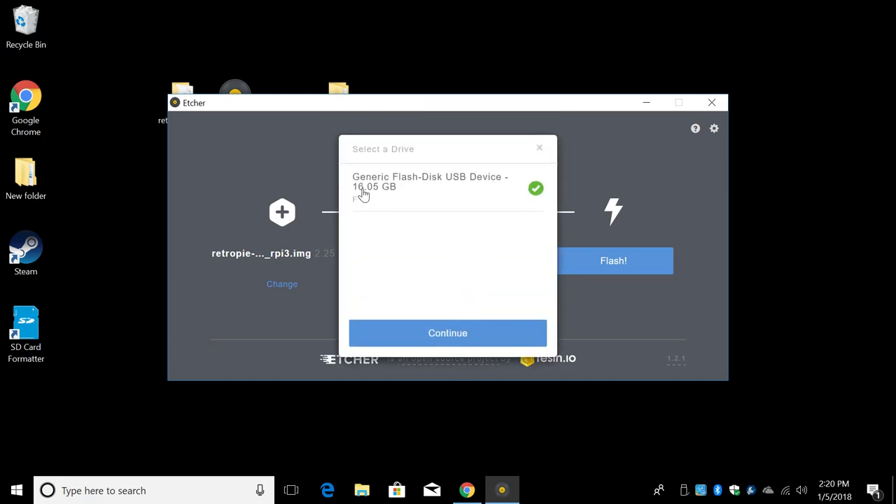
mouse_move(425, 196)
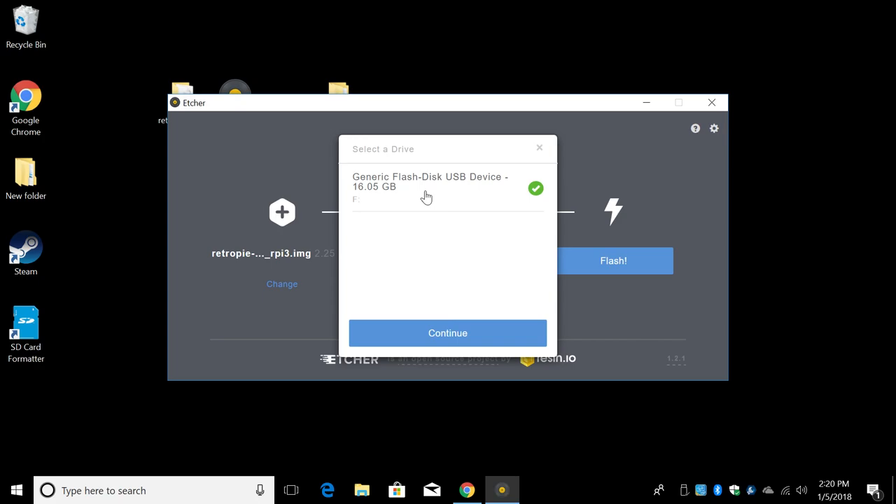
mouse_move(361, 199)
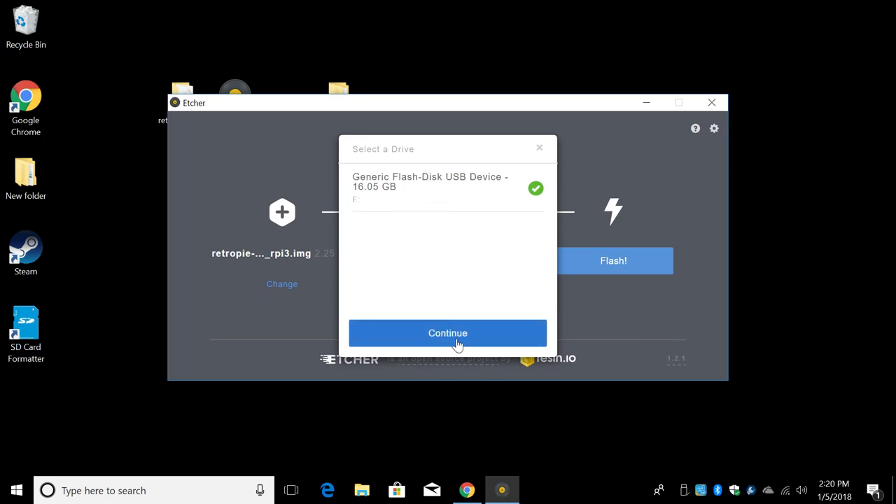
left_click(448, 333)
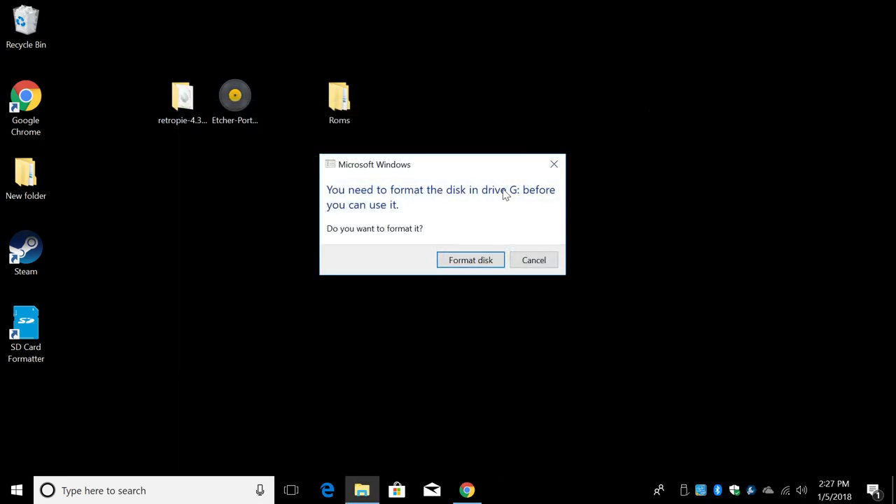
mouse_move(512, 175)
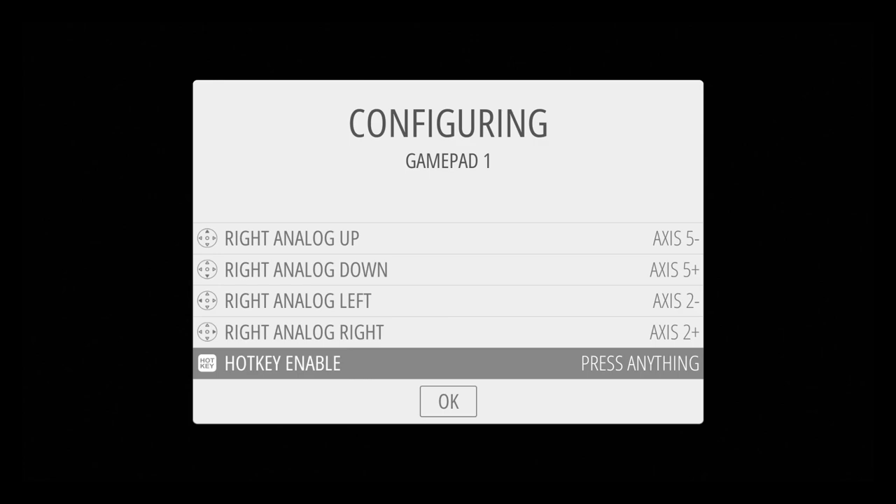
- Map the requested gamepad 1 buttons through the right analog stick
key("Button12")
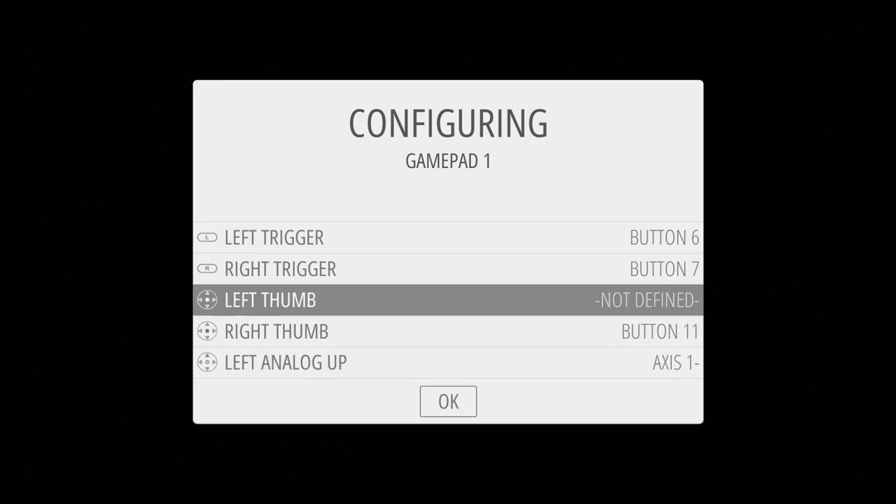
- Assign Hotkey Enable to button 12, leave Left Thumb undefined and save the gamepad mapping
left_click(269, 300)
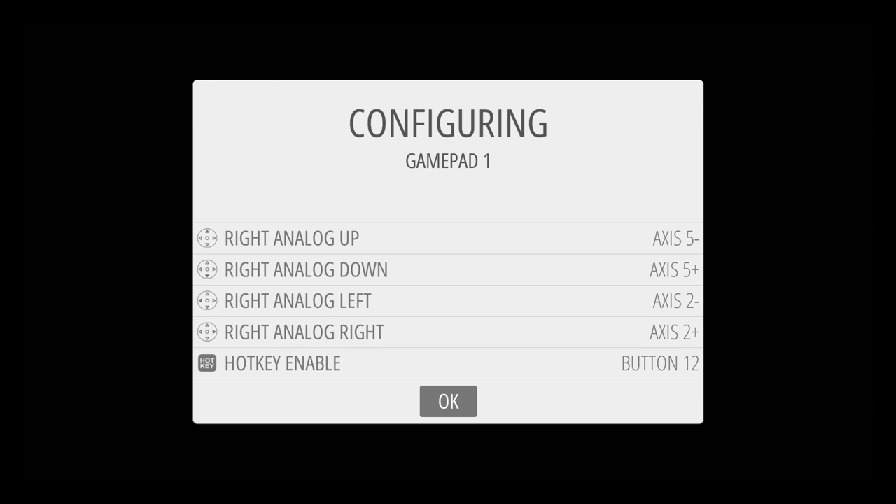
left_click(448, 400)
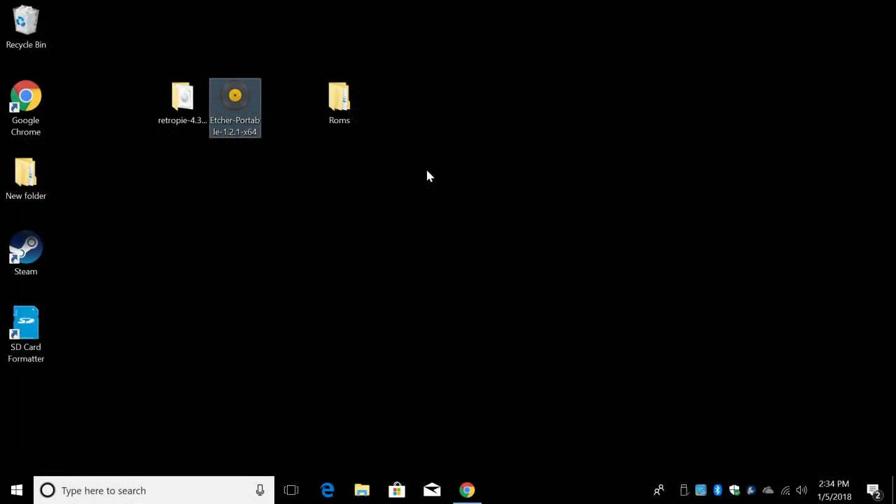
- Open the desktop Roms folder showing the gamegear, megadrive, nes and snes subfolders
left_click(338, 100)
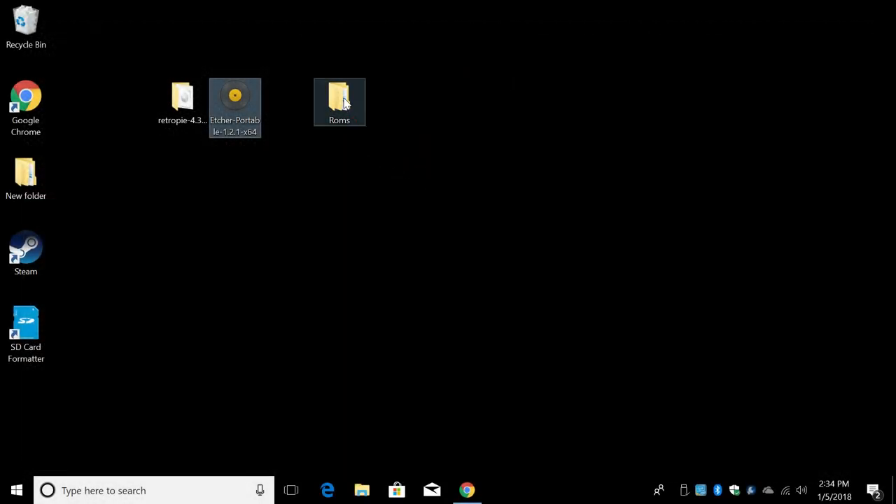
double_click(338, 101)
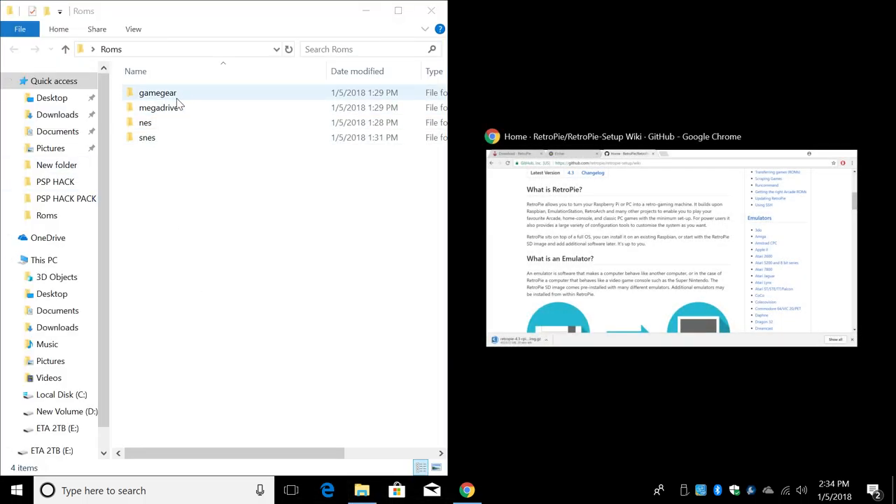
left_click(158, 107)
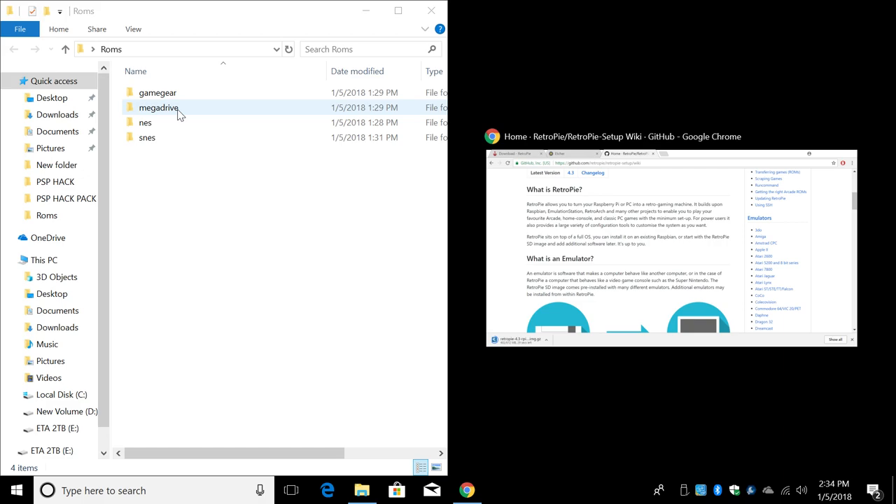
left_click(147, 137)
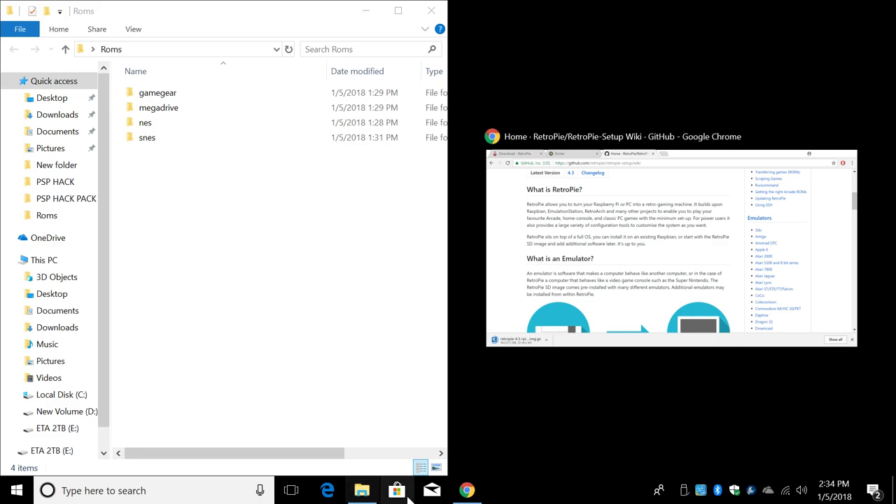
mouse_move(361, 490)
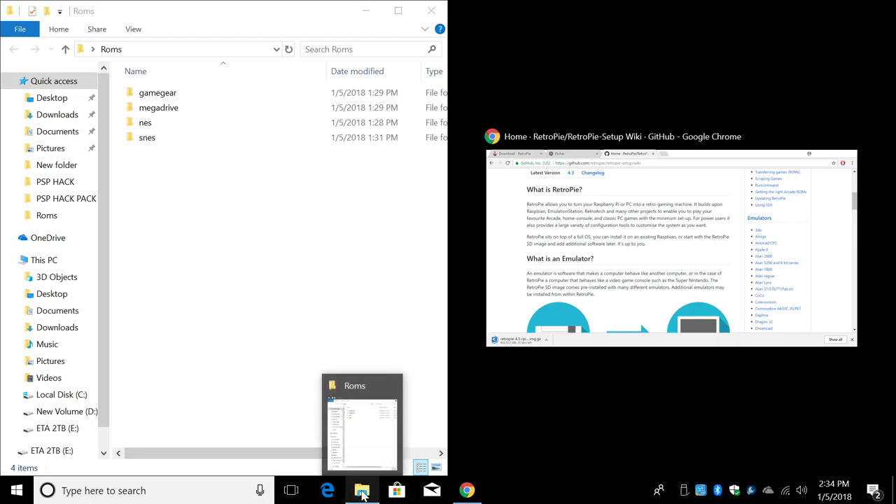
- Open a second File Explorer window at Quick access from the taskbar
right_click(361, 490)
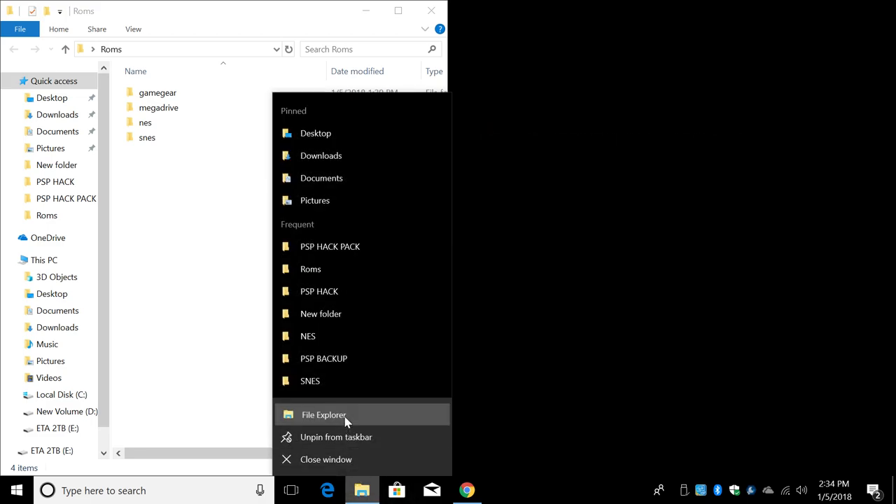
left_click(325, 414)
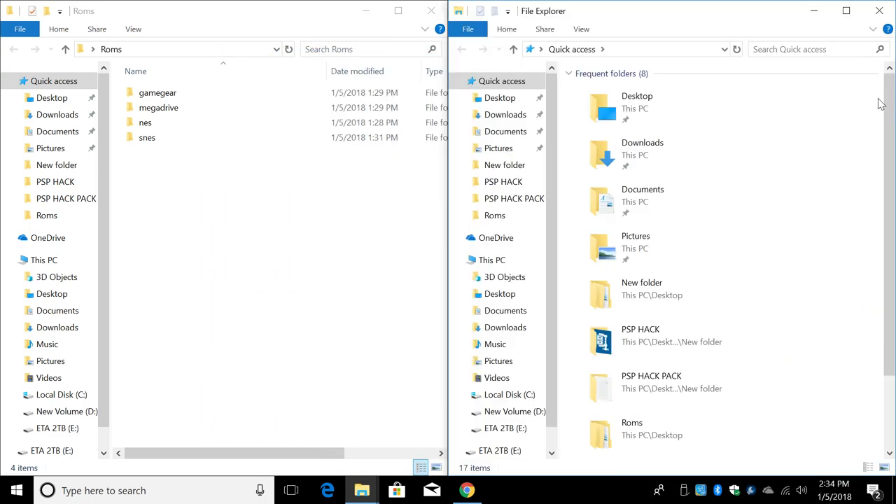
mouse_move(633, 51)
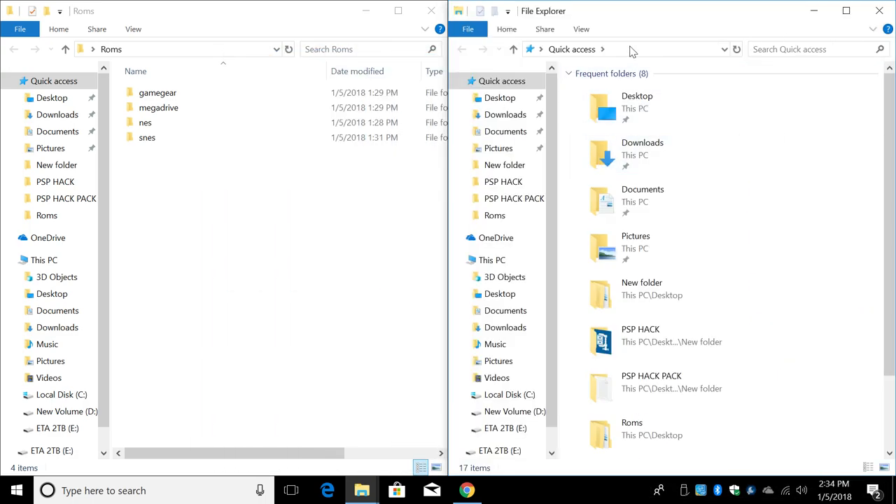
- Enter the \\RETROPIE network share address in the second Explorer window
left_click(623, 49)
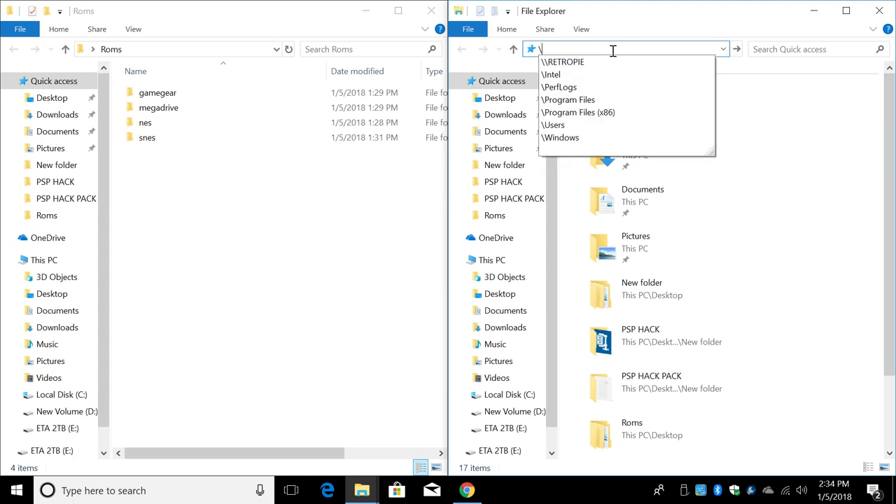
type("\\")
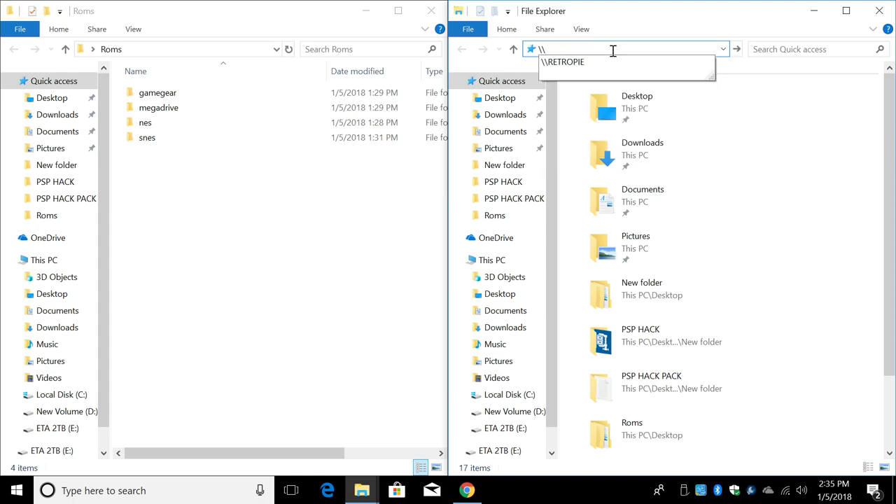
type("RE")
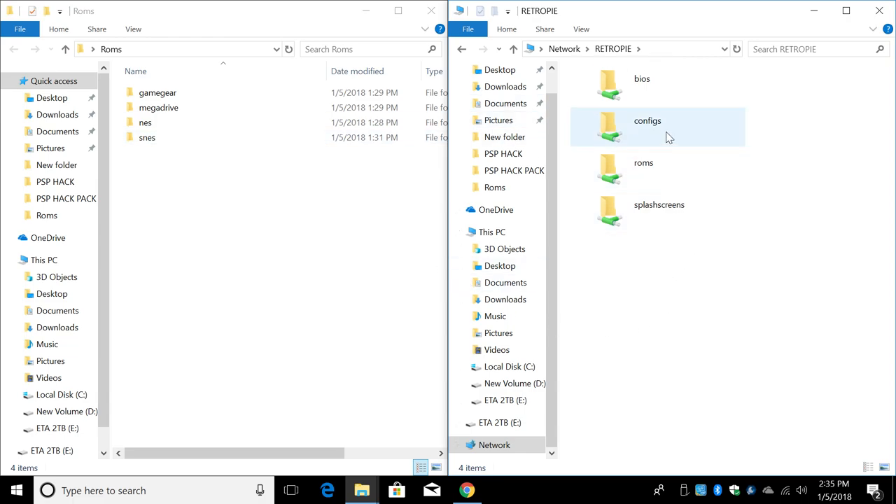
mouse_move(684, 133)
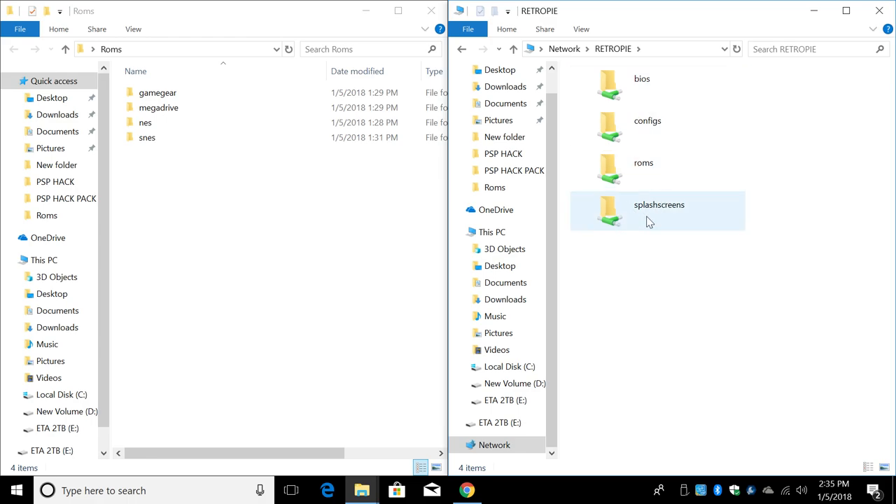
mouse_move(646, 175)
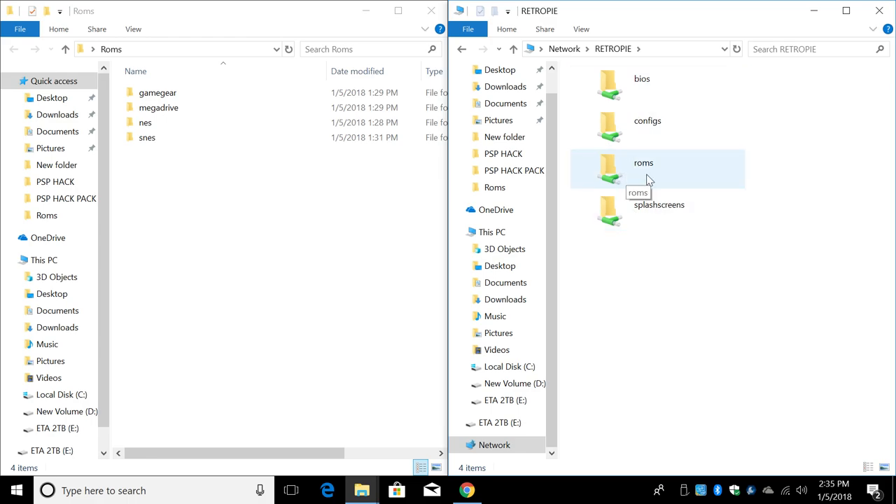
- Browse into the Pi's roms\snes folder on the RETROPIE share
left_click(644, 168)
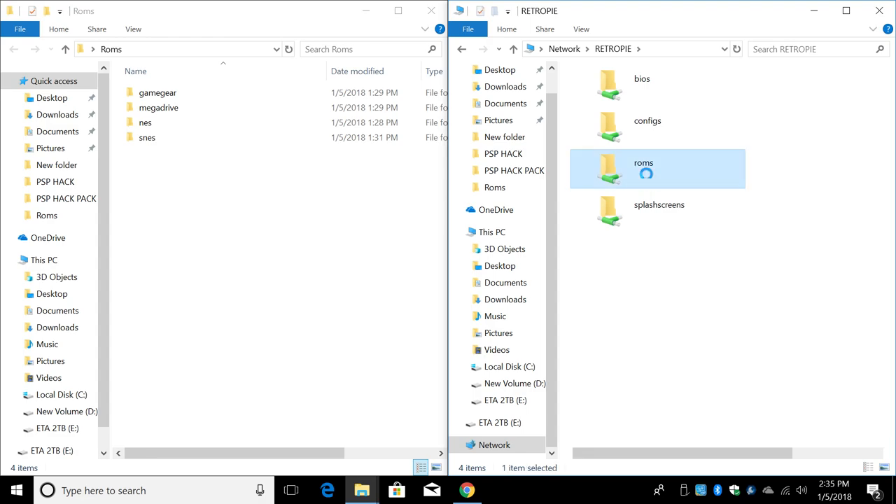
double_click(642, 162)
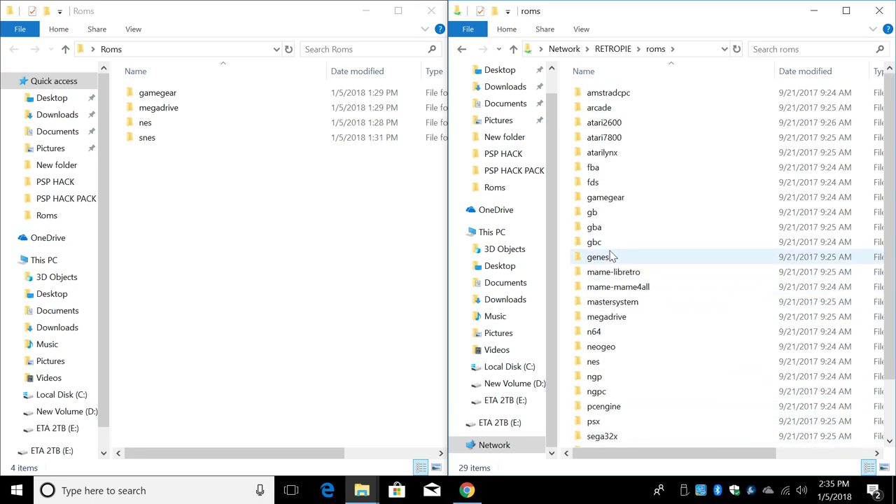
scroll("down", 3)
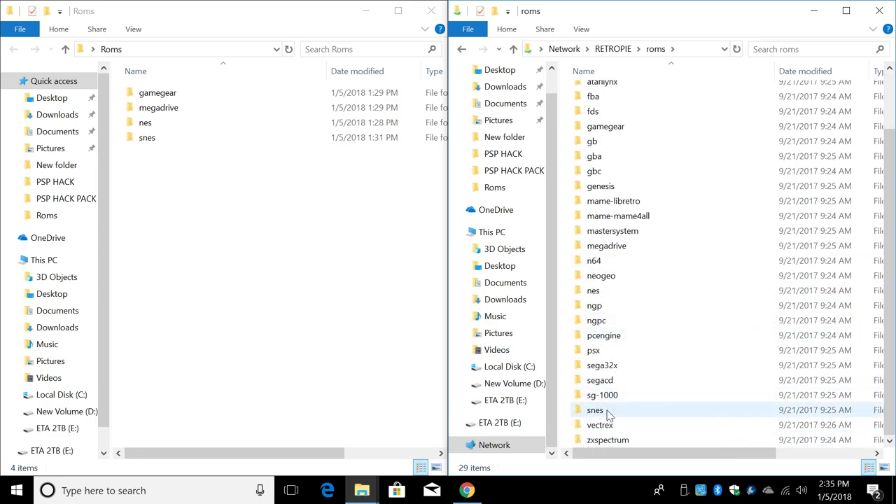
double_click(593, 409)
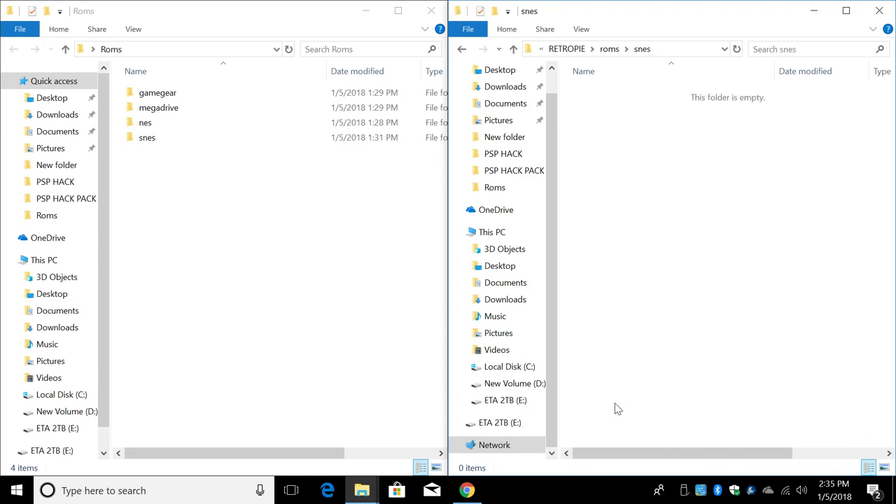
mouse_move(526, 253)
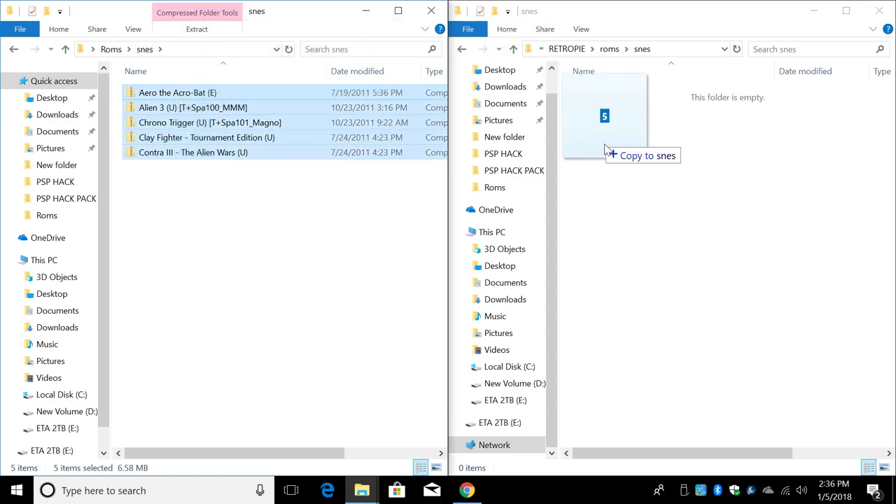
- Copy the five SNES games into the Pi's snes folder and return both windows to roms
left_click(605, 116)
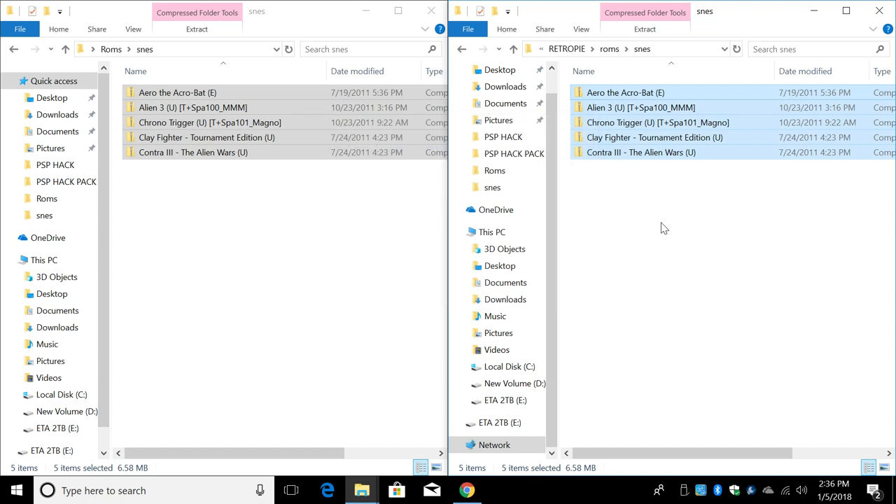
left_click(462, 49)
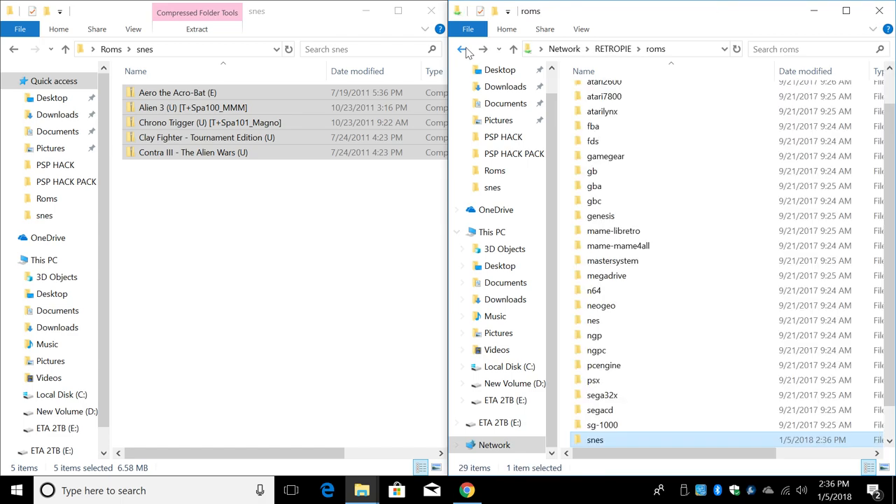
left_click(14, 49)
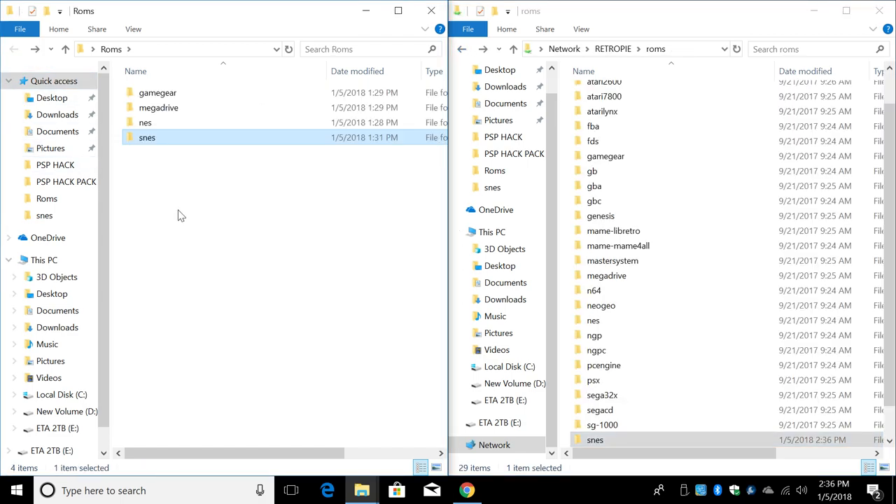
- Enter the nes folder on both the Pi share and the local Roms drive
double_click(594, 319)
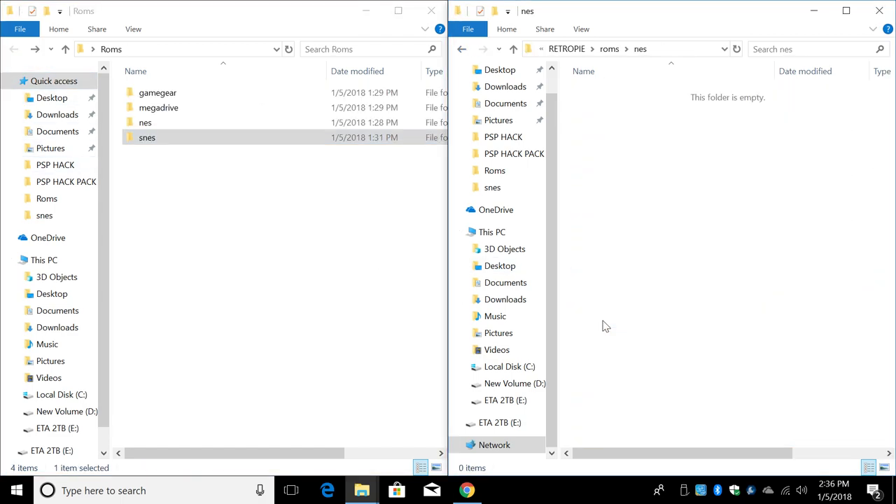
double_click(146, 122)
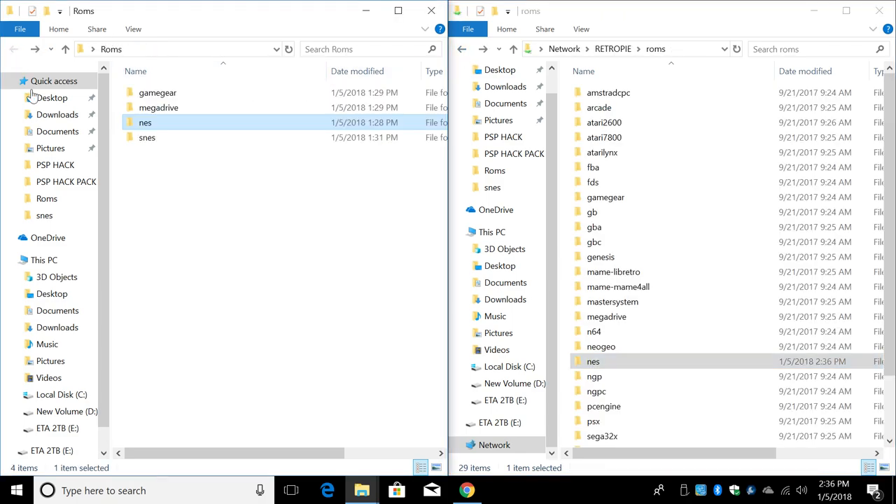
- Enter the megadrive folder locally and on the Pi, ready for the five Sonic games
double_click(158, 107)
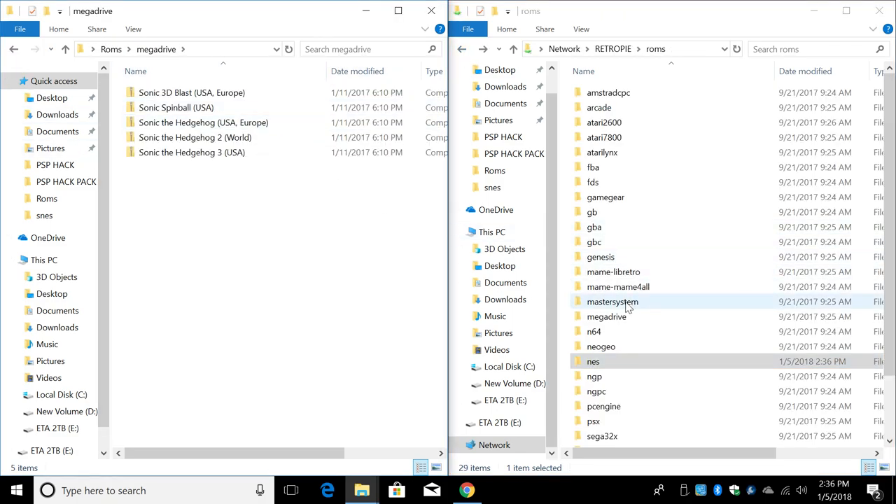
double_click(606, 316)
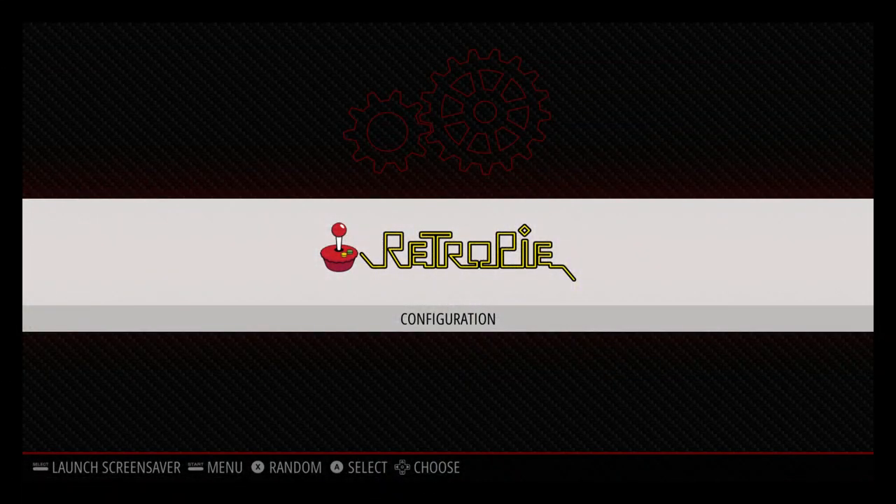
- Restart EmulationStation and browse the carousel showing Super Nintendo, Game Gear, Mega Drive and Nintendo
key("start")
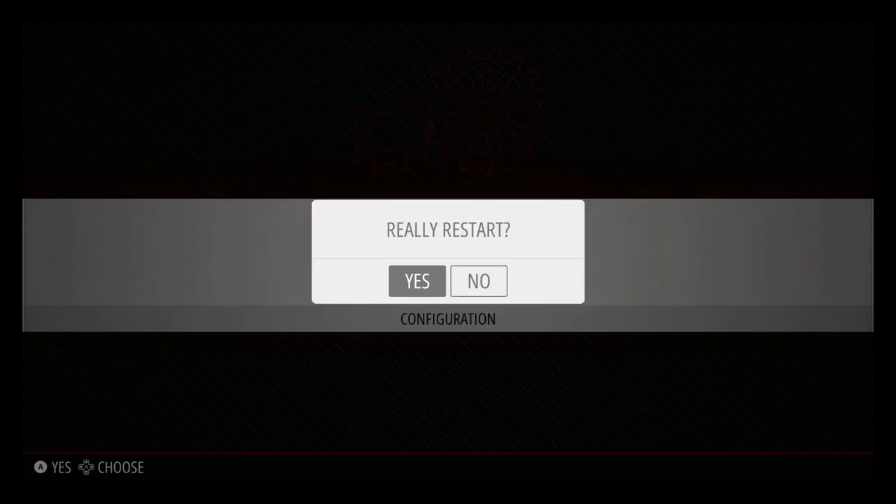
left_click(417, 280)
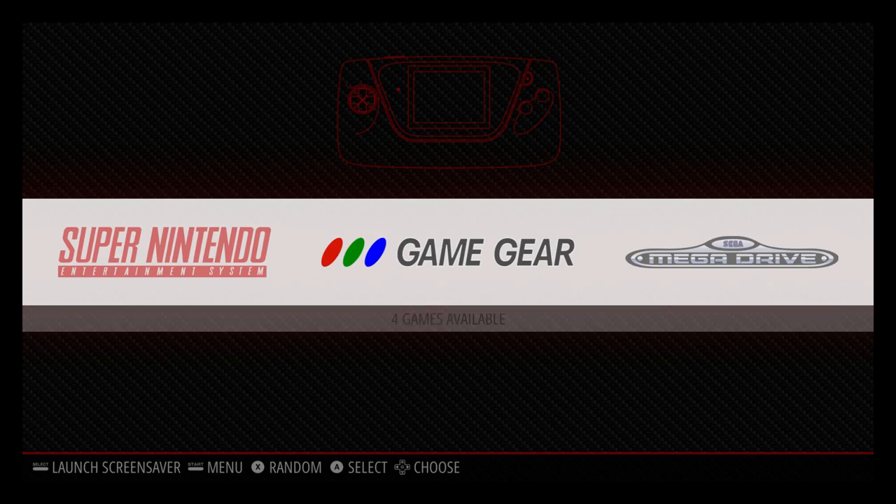
scroll("right", 3)
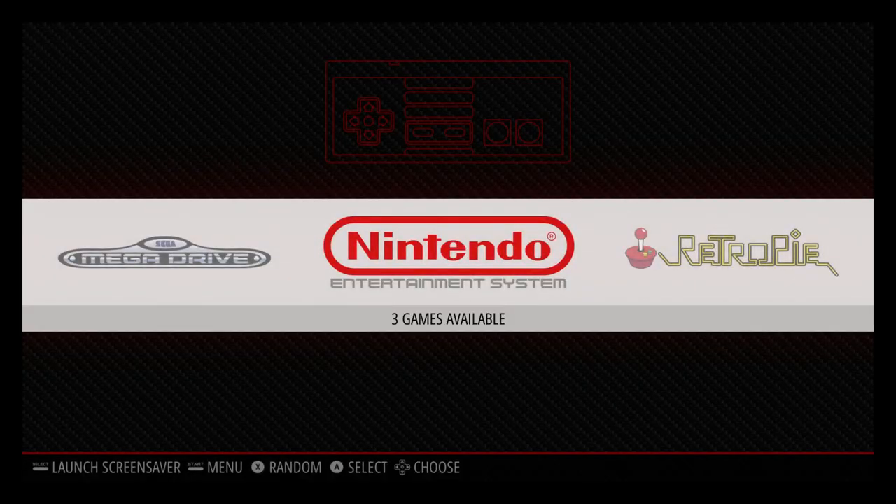
- Launch a Scrape Now of missing images for the four systems with User Decides on Conflicts OFF
key("start")
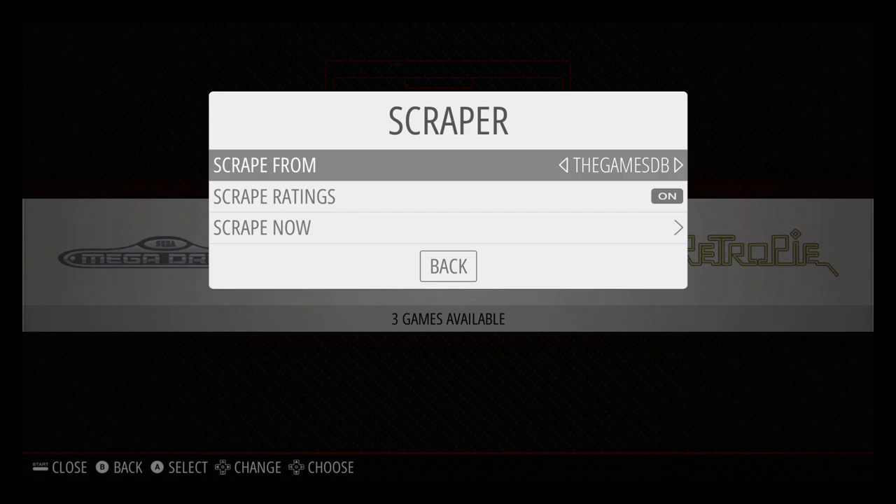
key("Down")
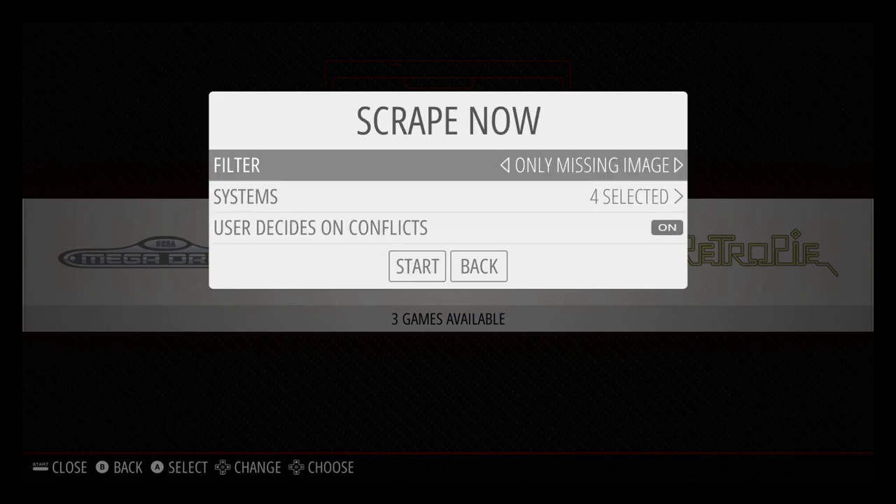
key("Down")
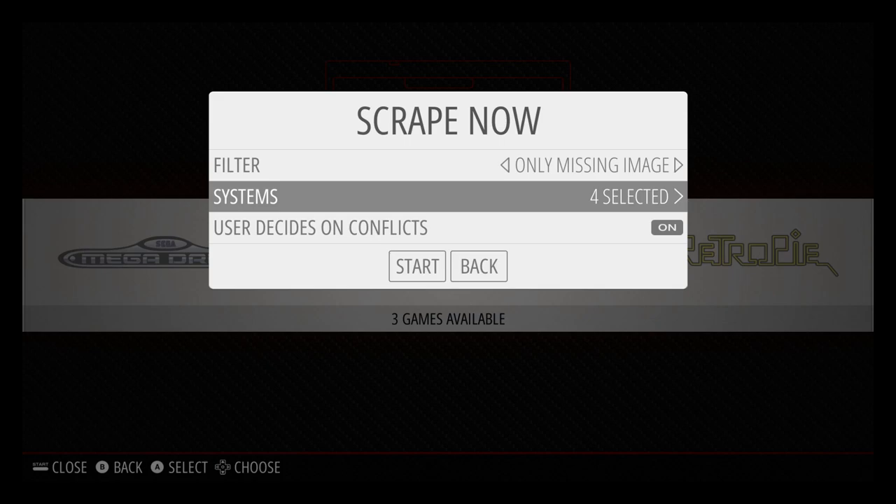
key("Down")
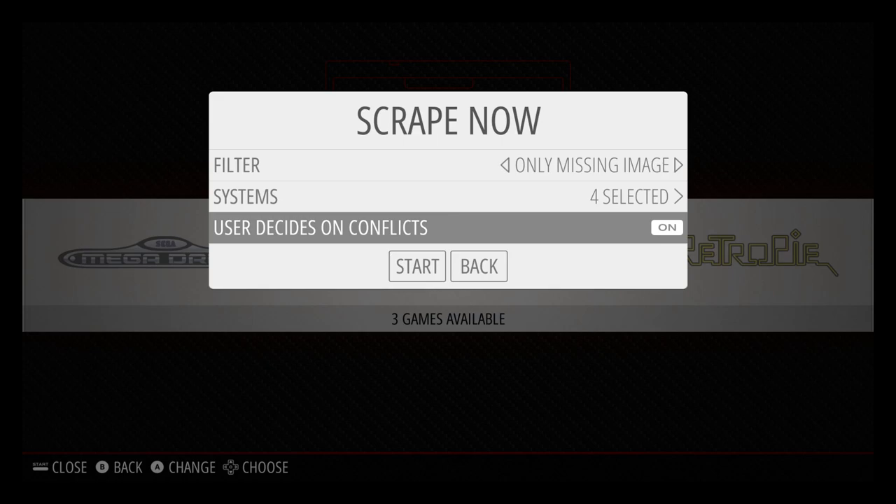
left_click(666, 227)
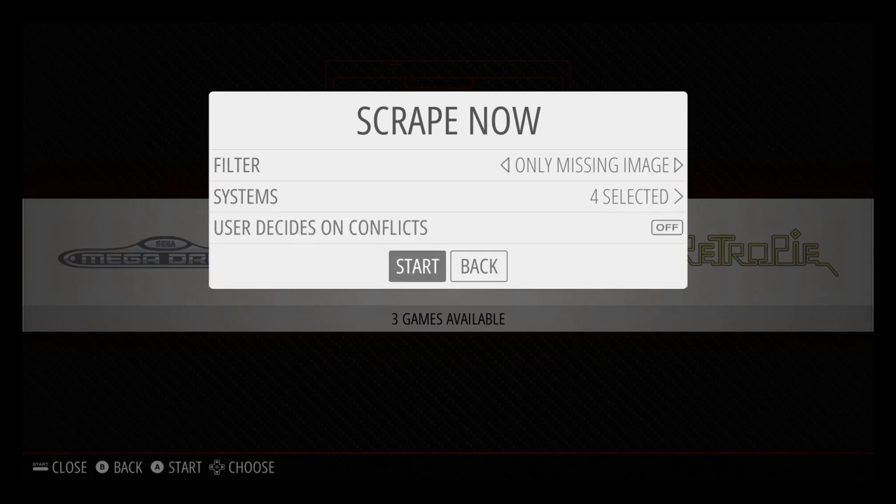
left_click(418, 266)
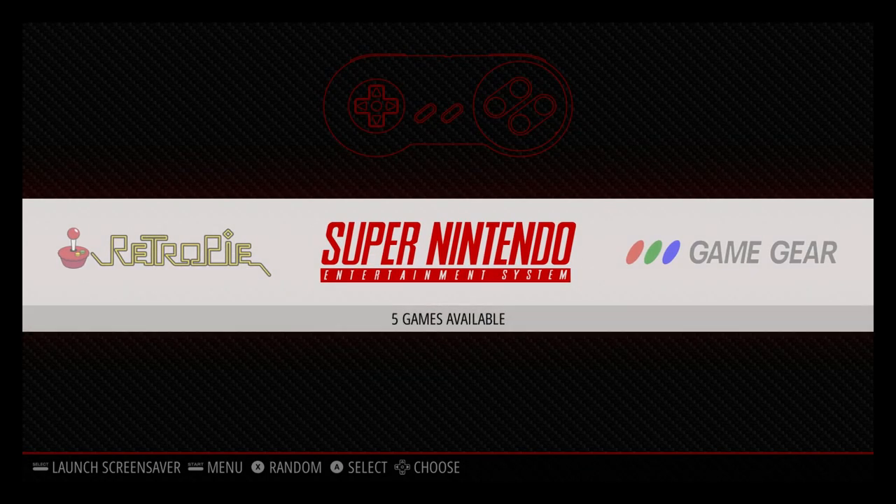
- Review scraped box art for Chrono Trigger, Contra III and Game Gear's Arcade Classics
key("enter")
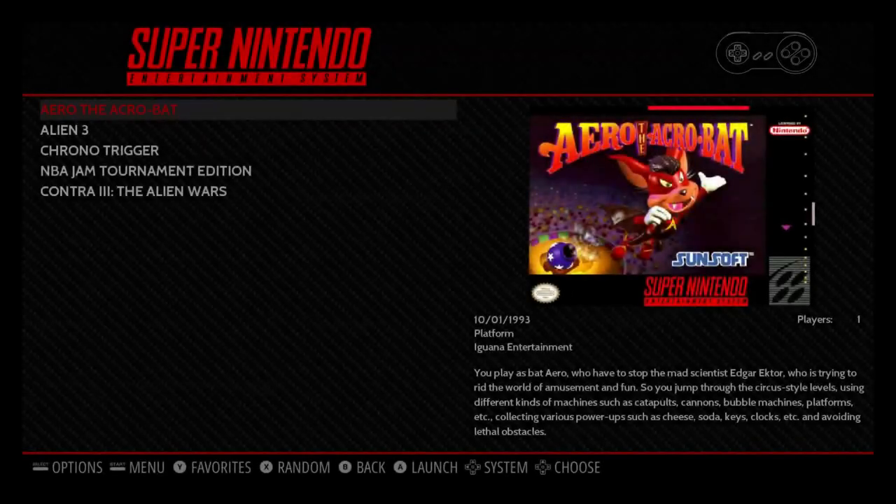
key("down")
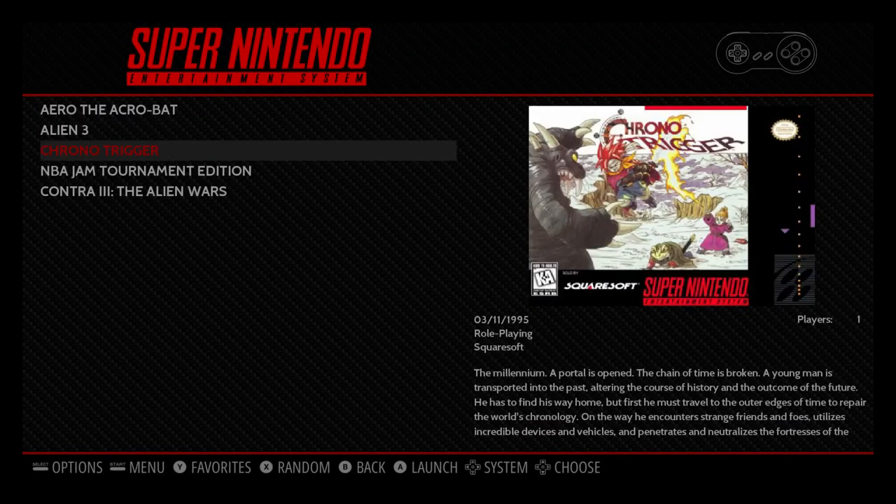
key("down")
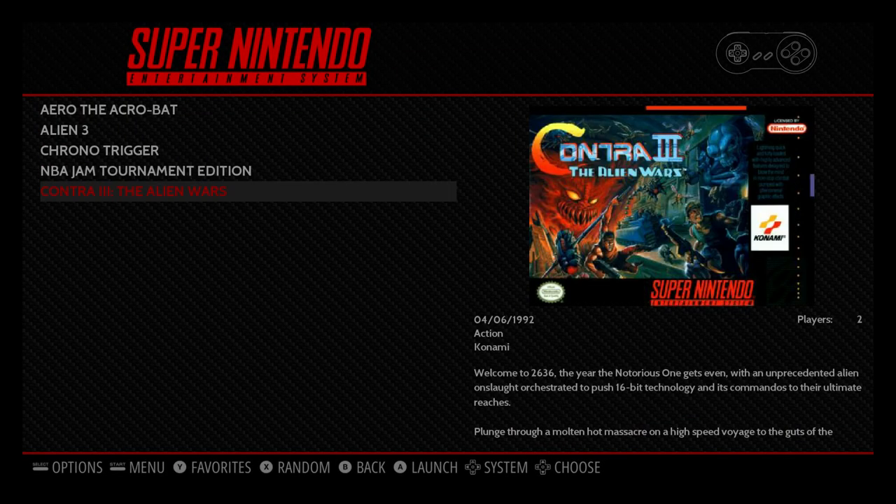
key("down")
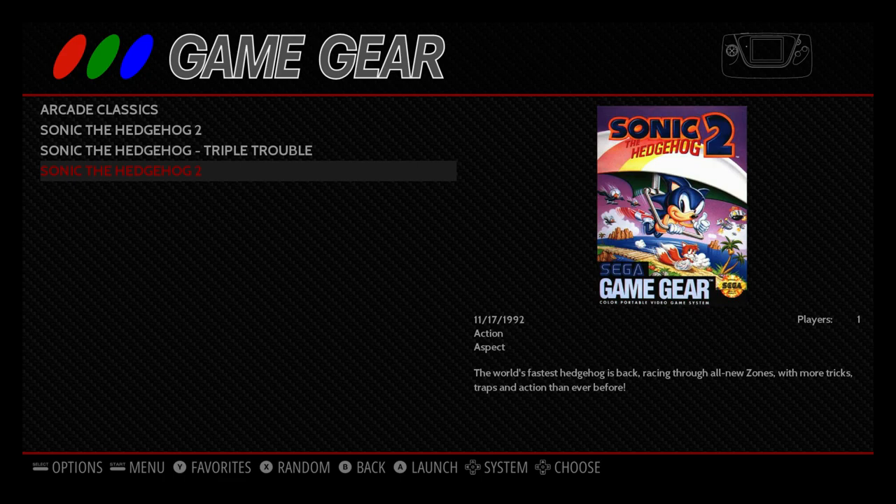
key("Up")
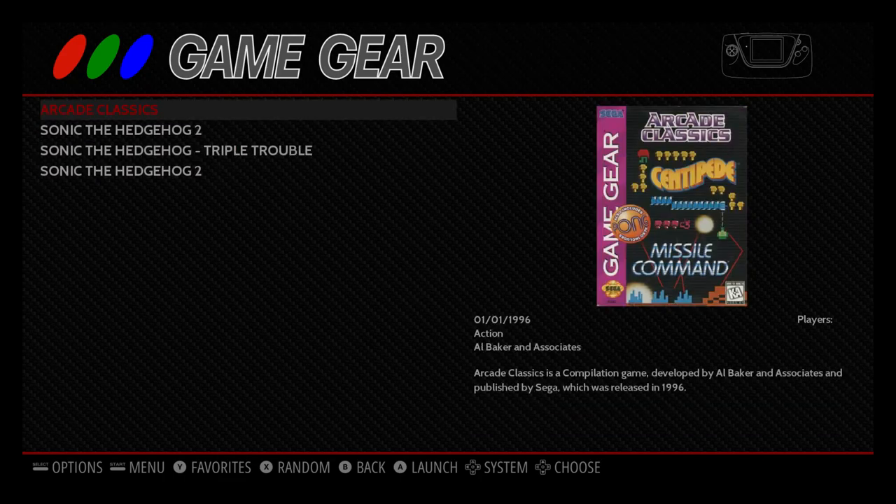